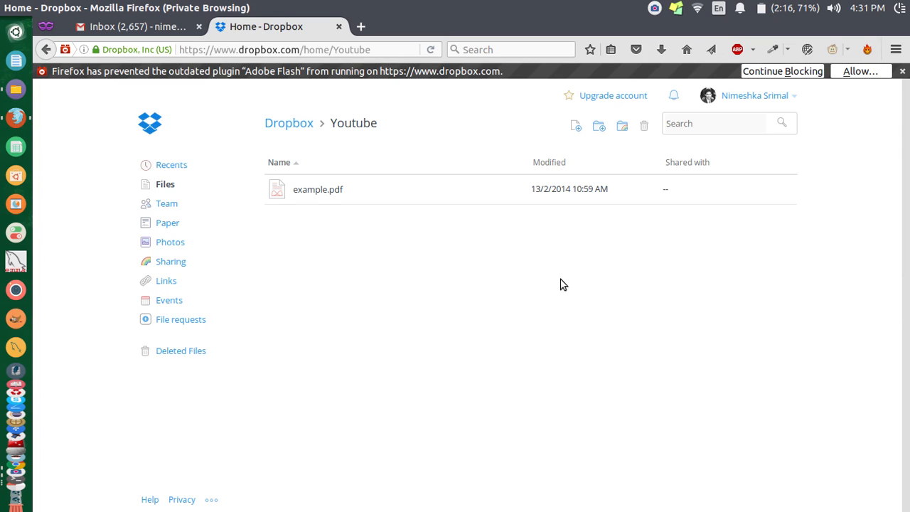
pyautogui.moveTo(334, 117)
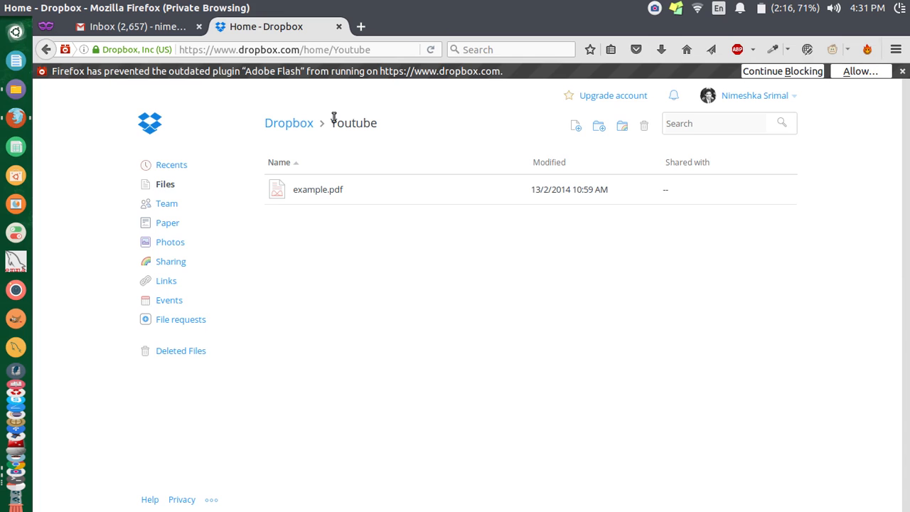
pyautogui.moveTo(382, 180)
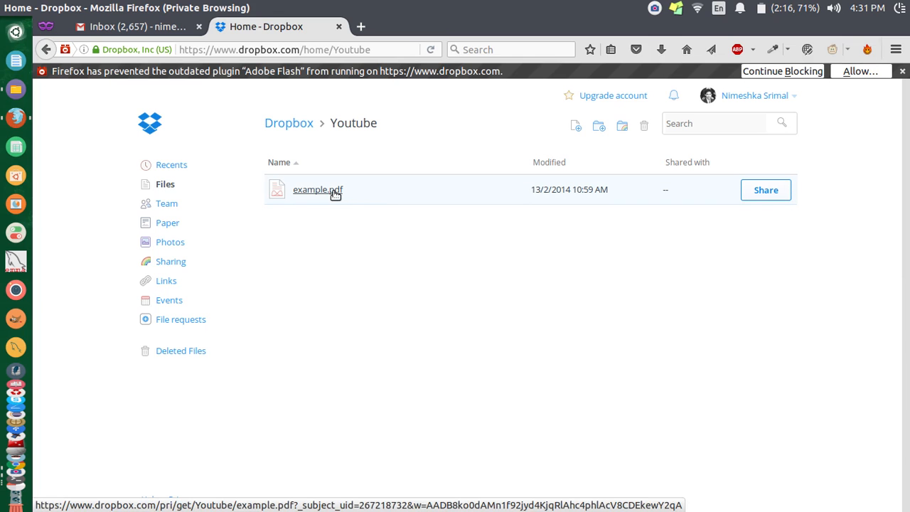
pyautogui.moveTo(389, 280)
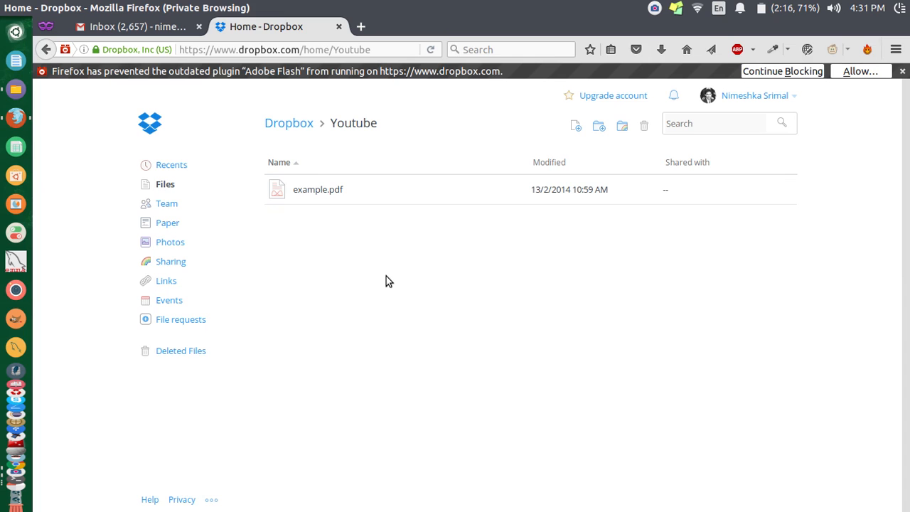
pyautogui.moveTo(318, 189)
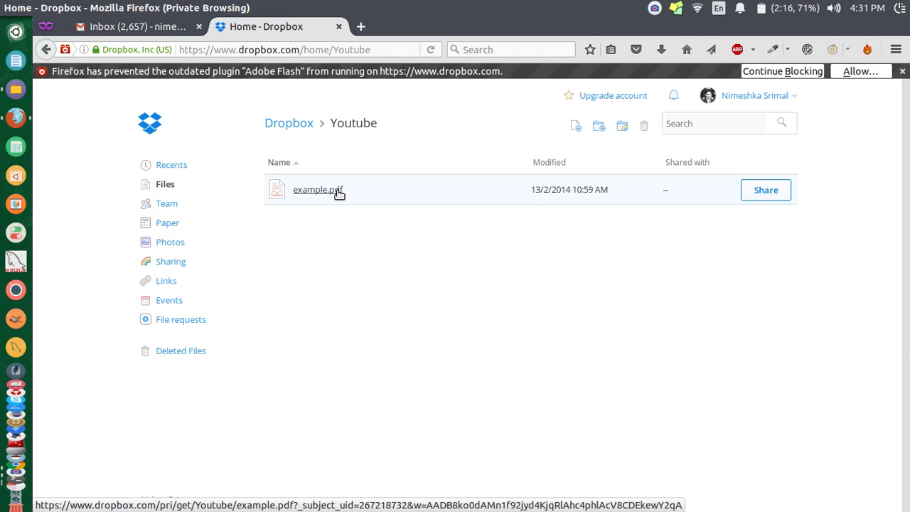
pyautogui.moveTo(348, 229)
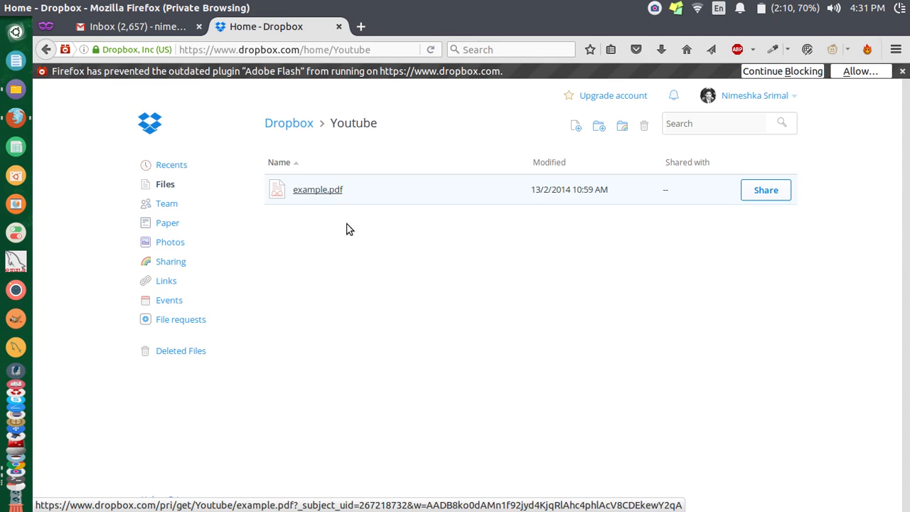
pyautogui.moveTo(553, 200)
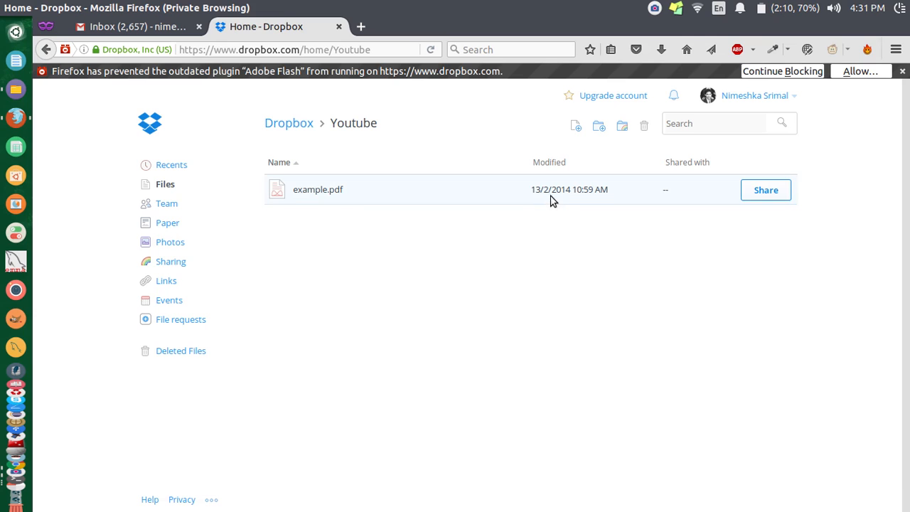
pyautogui.moveTo(765, 190)
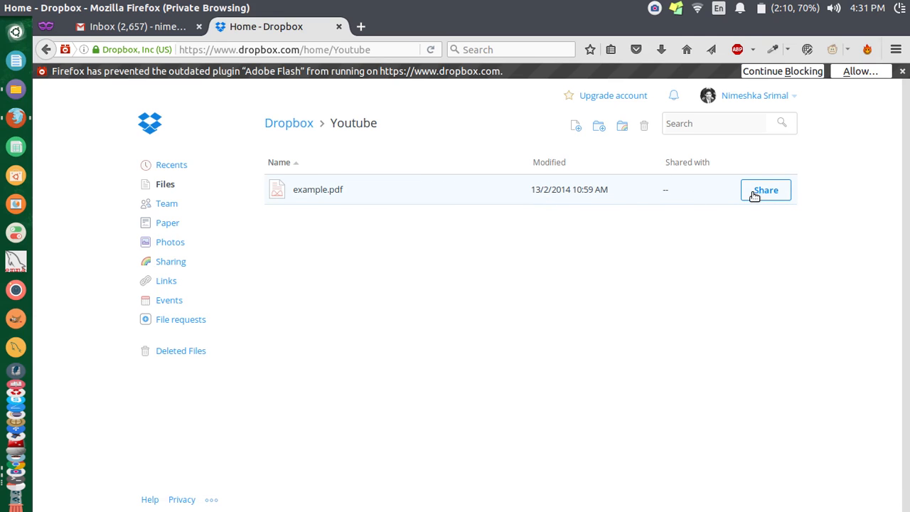
# Step: Create a view-only share link for example.pdf and copy its URL to the clipboard
pyautogui.click(765, 190)
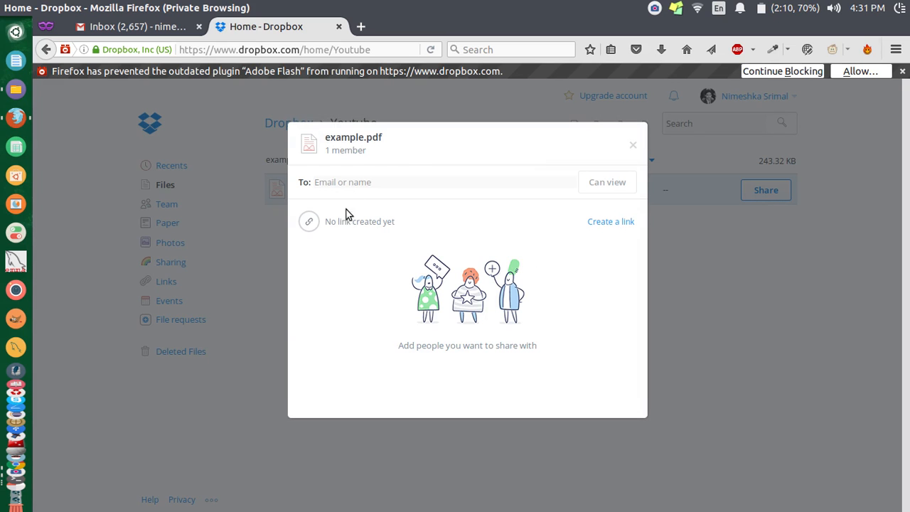
pyautogui.moveTo(328, 222)
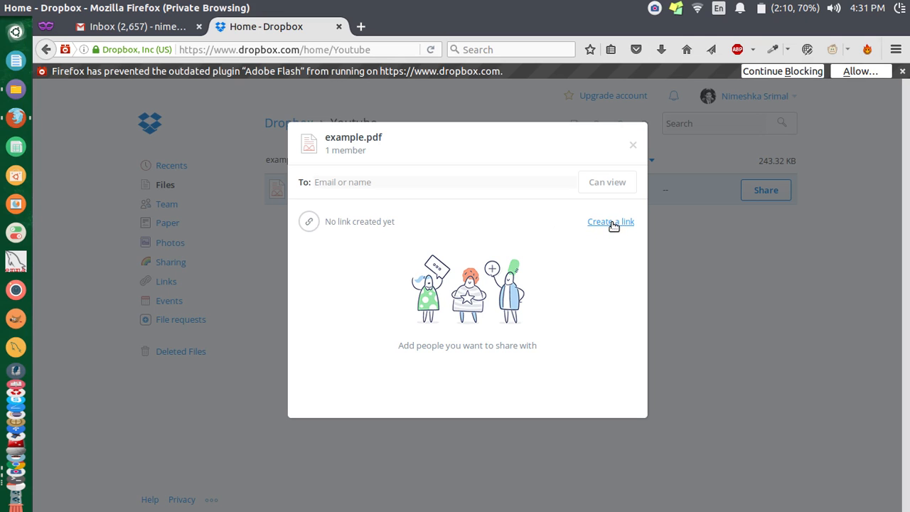
pyautogui.click(610, 222)
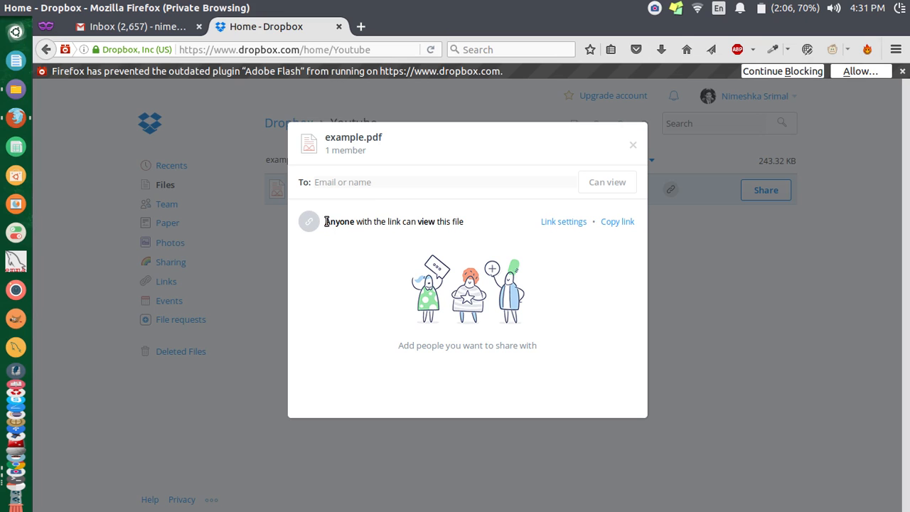
pyautogui.moveTo(541, 229)
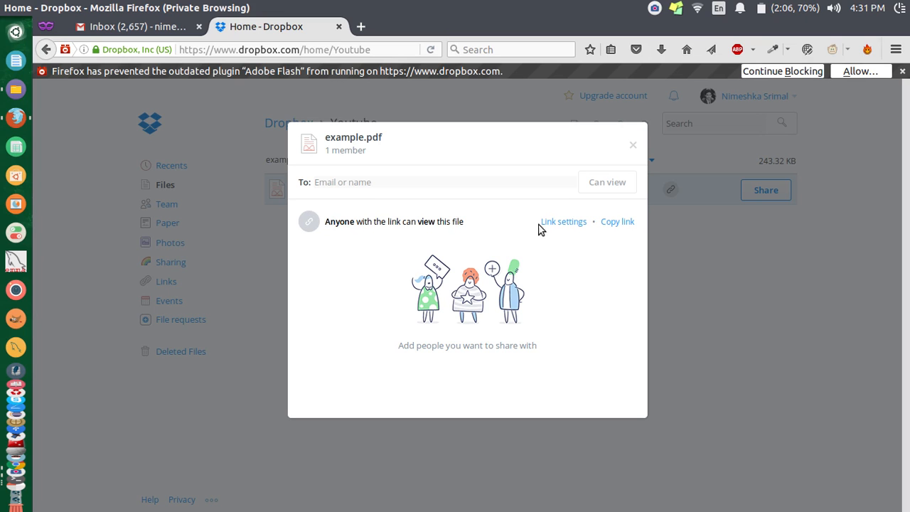
pyautogui.click(617, 221)
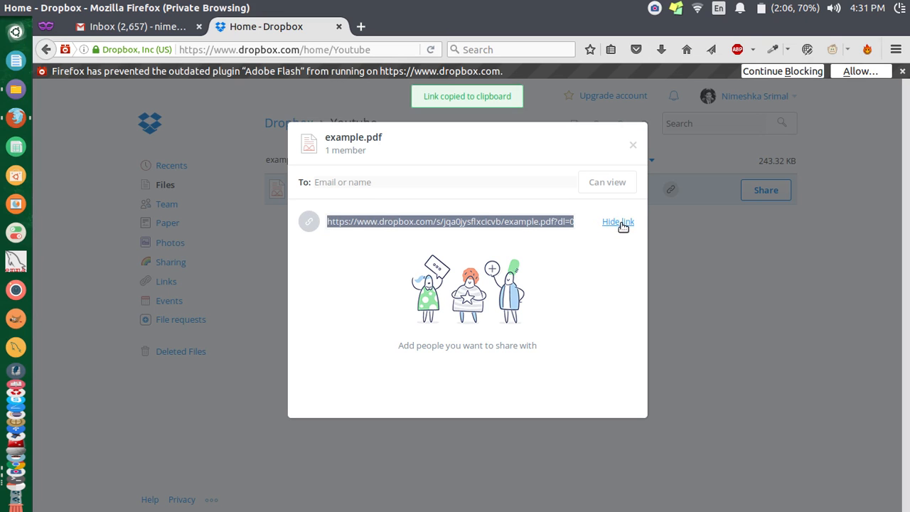
pyautogui.moveTo(425, 98)
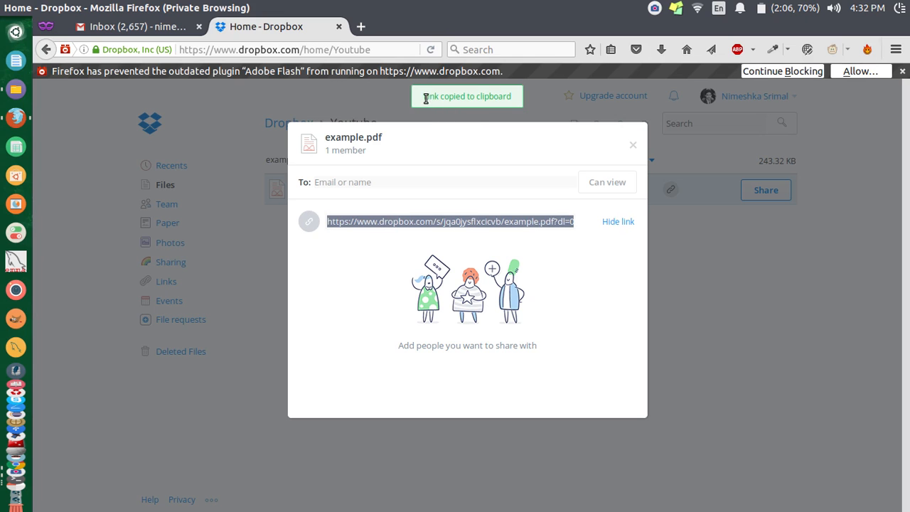
pyautogui.rightClick(463, 221)
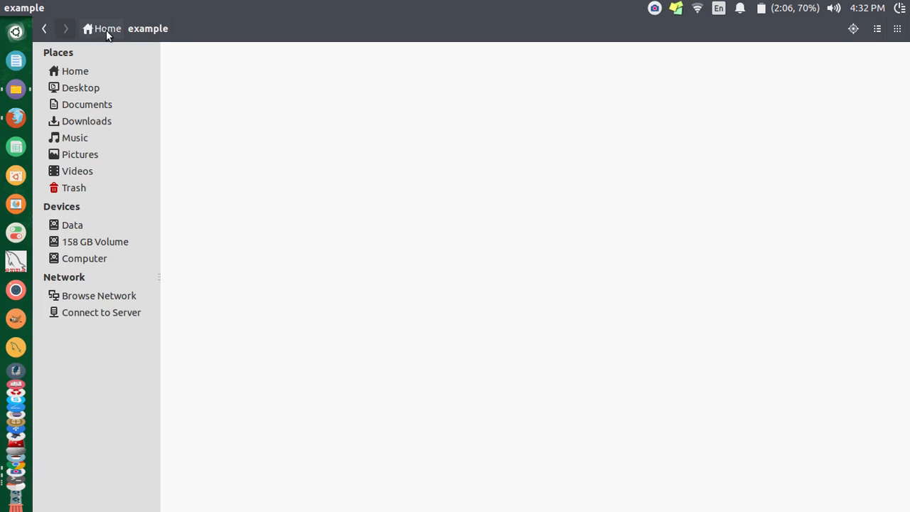
pyautogui.moveTo(246, 78)
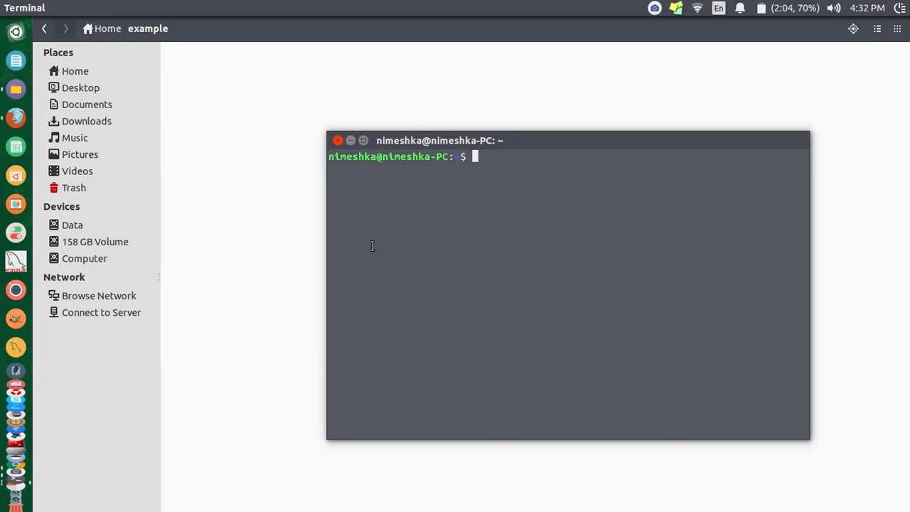
pyautogui.moveTo(440, 216)
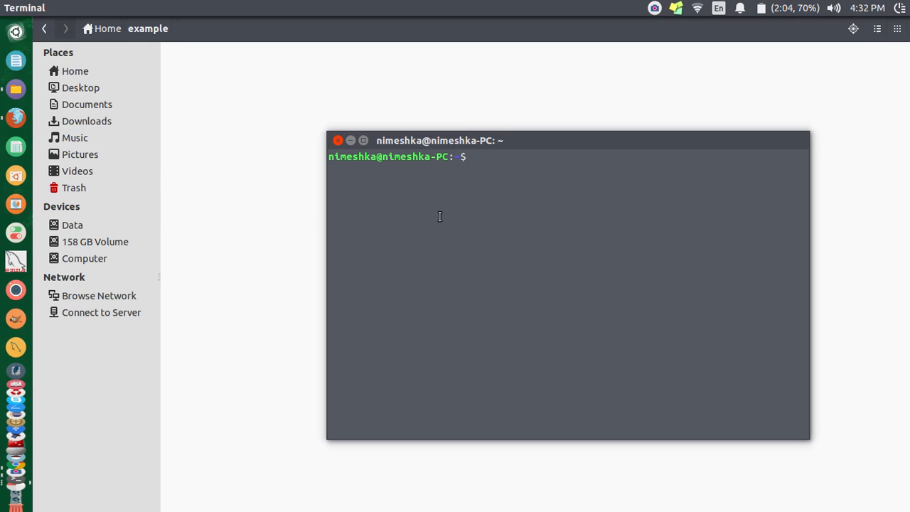
pyautogui.write('cd e')
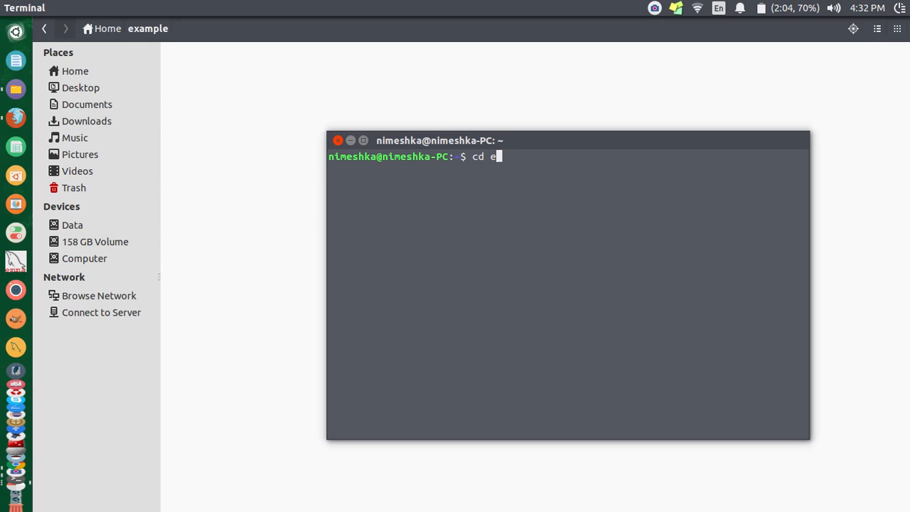
pyautogui.press('Return')
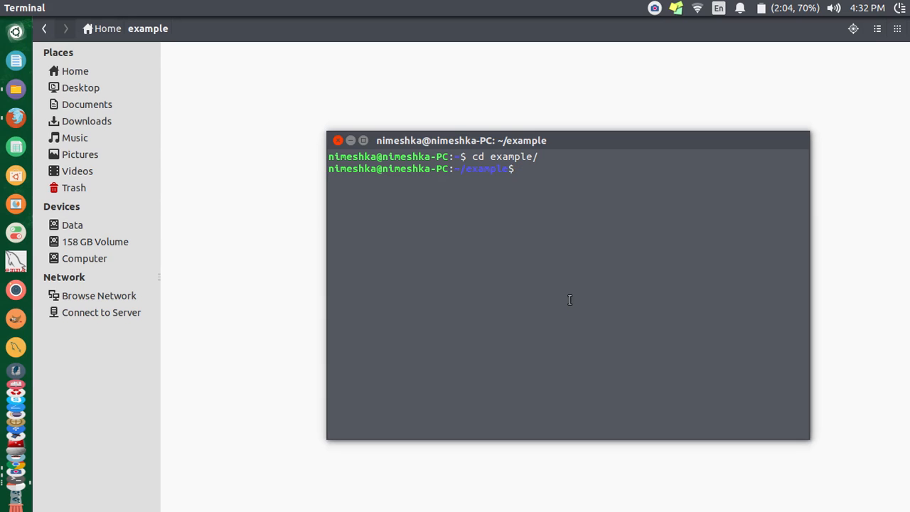
pyautogui.write('wg')
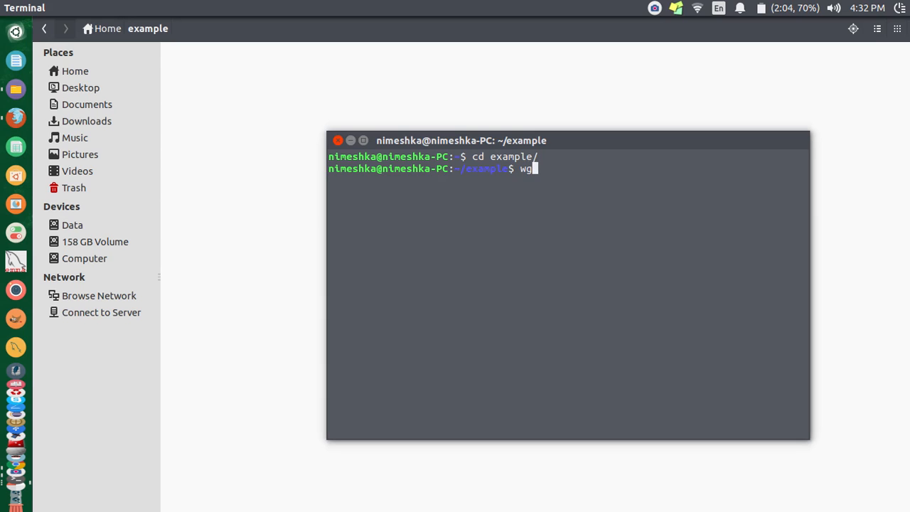
pyautogui.write('et')
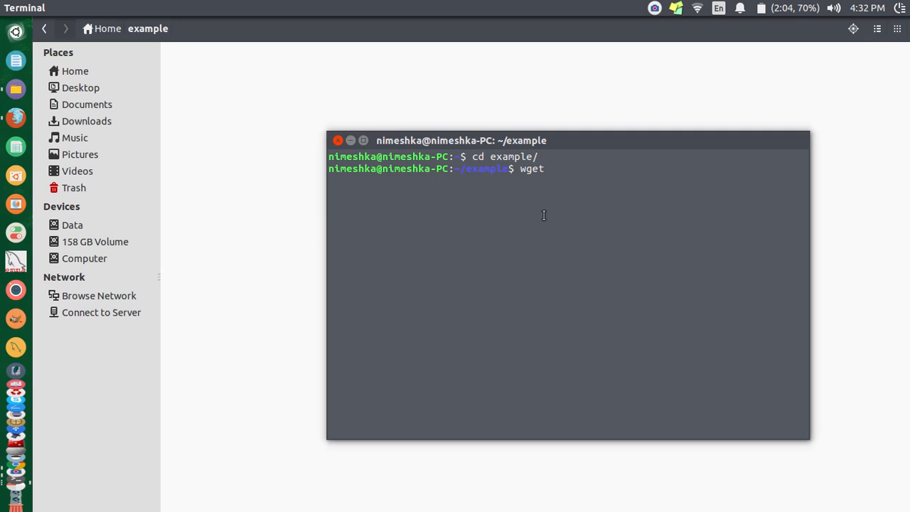
pyautogui.write('https://www.dropbox.com/s/jqa0jysflxcicvb/example.pdf?dl=0')
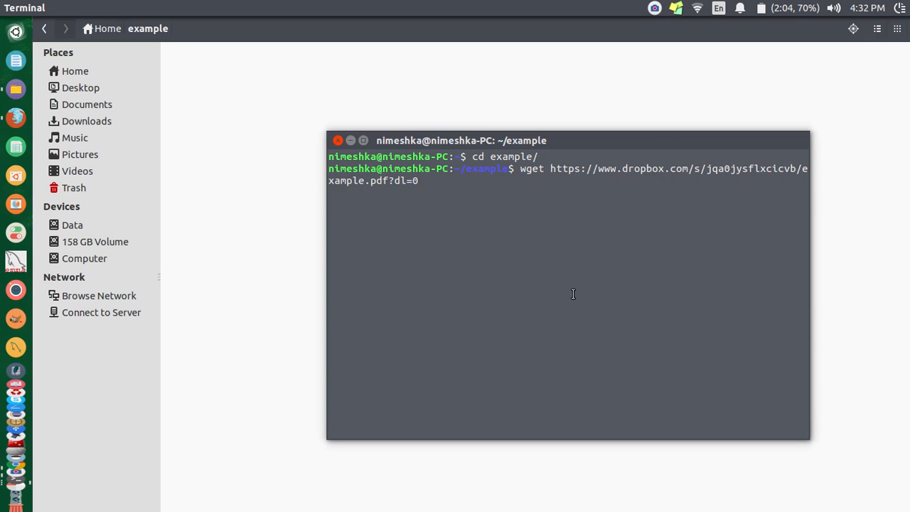
pyautogui.press('Return')
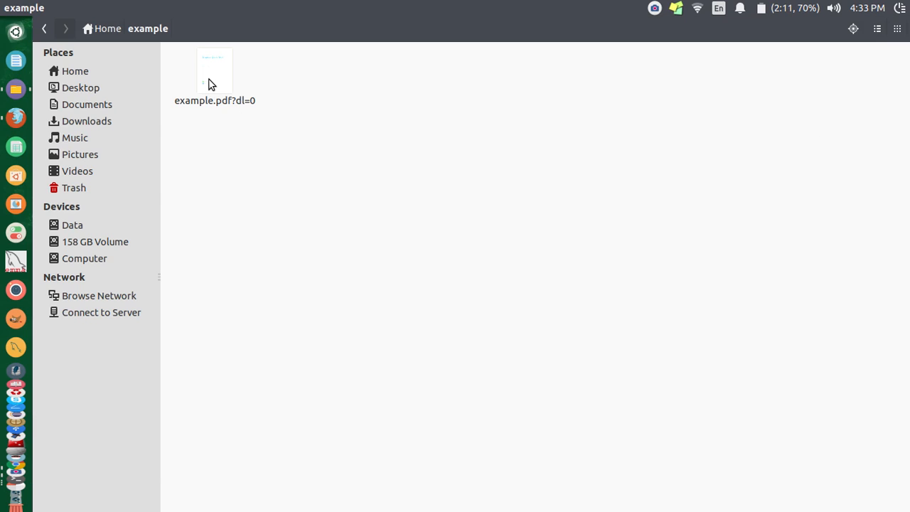
# Step: Open the downloaded example.pdf?dl=0 from the example folder to verify it
pyautogui.click(214, 71)
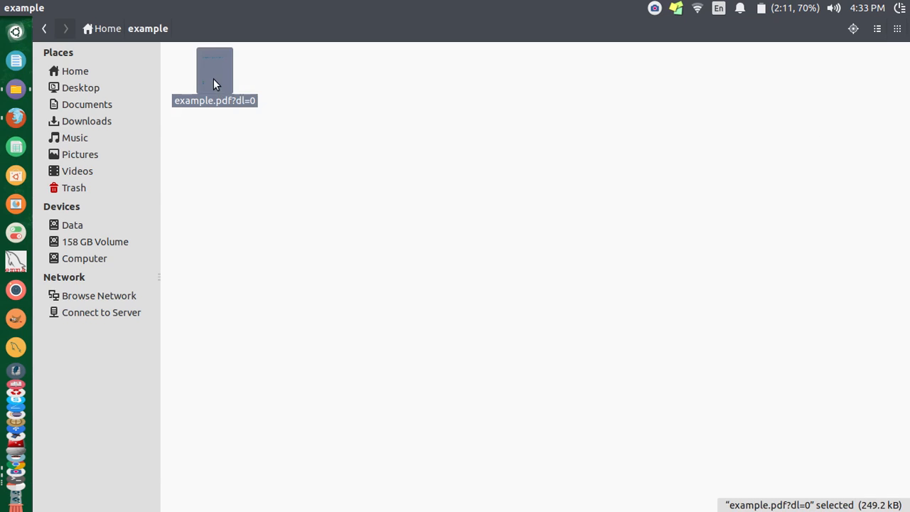
pyautogui.doubleClick(214, 71)
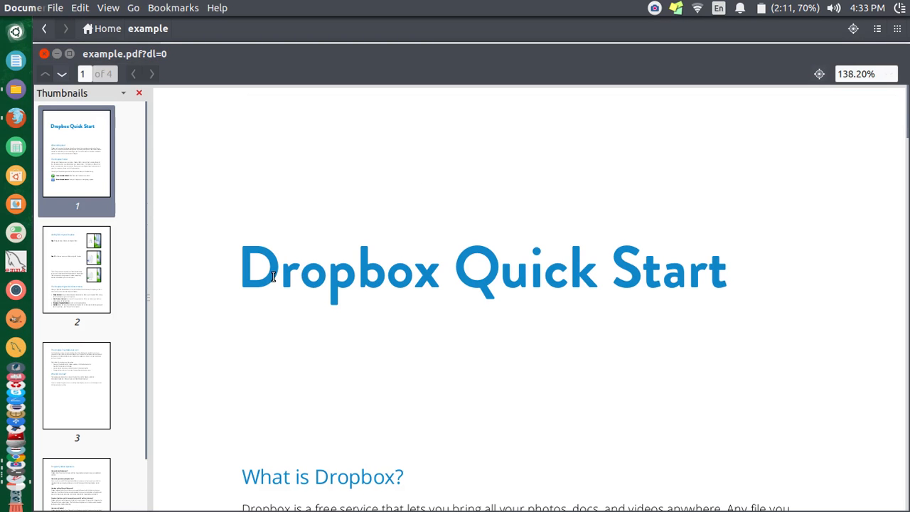
# Step: Page through the Dropbox Quick Start PDF to page 4 of 4, then close Document Viewer
pyautogui.click(76, 276)
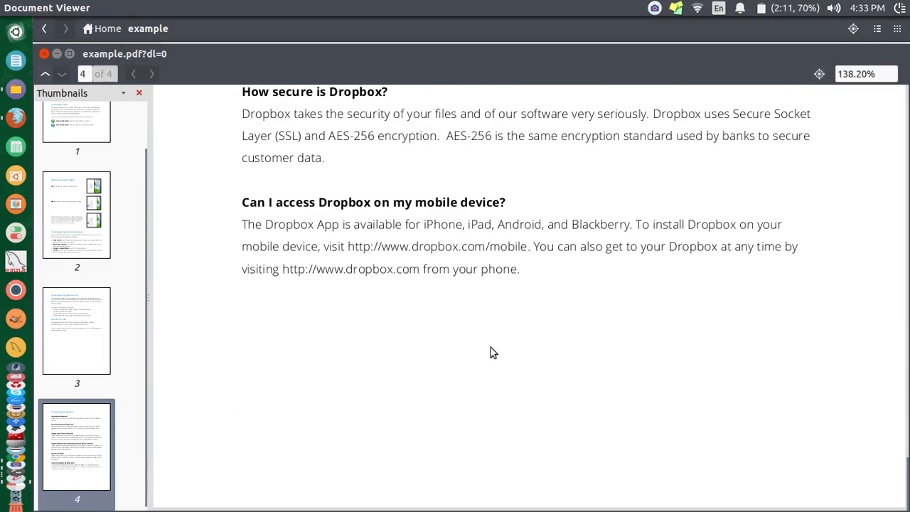
pyautogui.click(45, 73)
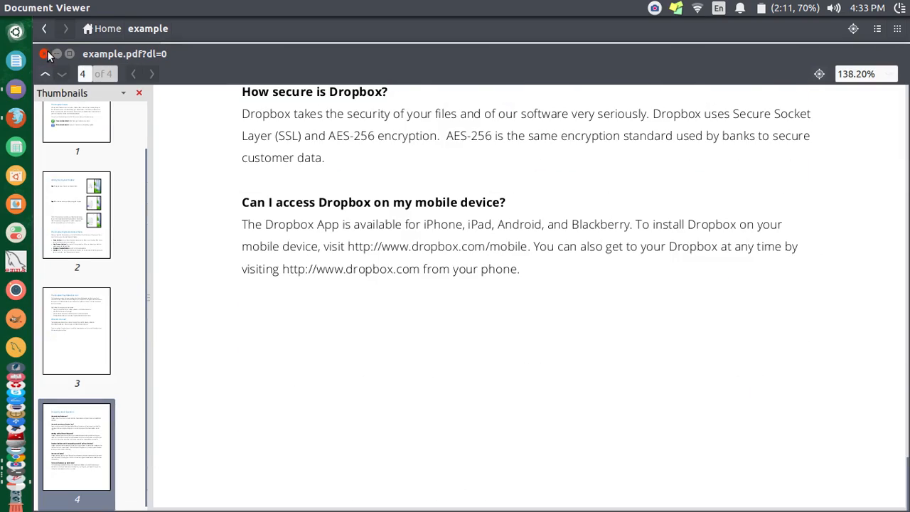
pyautogui.click(44, 53)
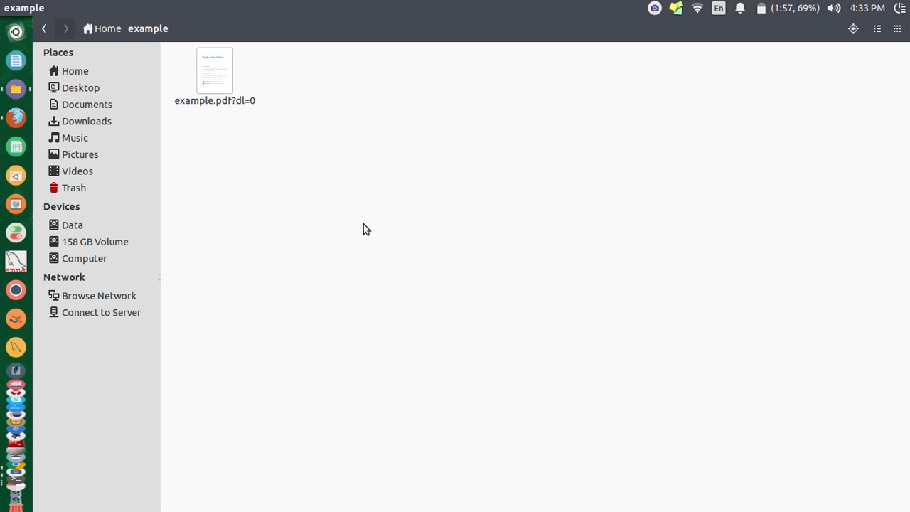
pyautogui.moveTo(86, 104)
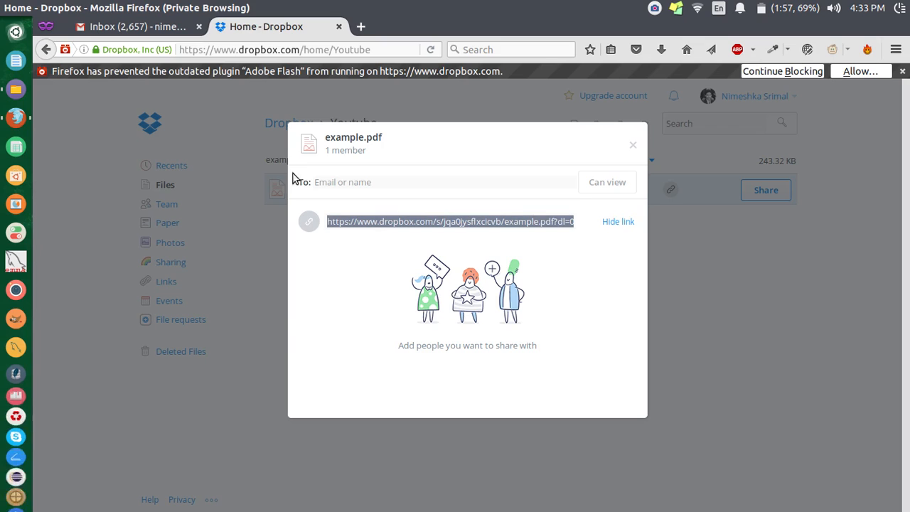
pyautogui.moveTo(458, 215)
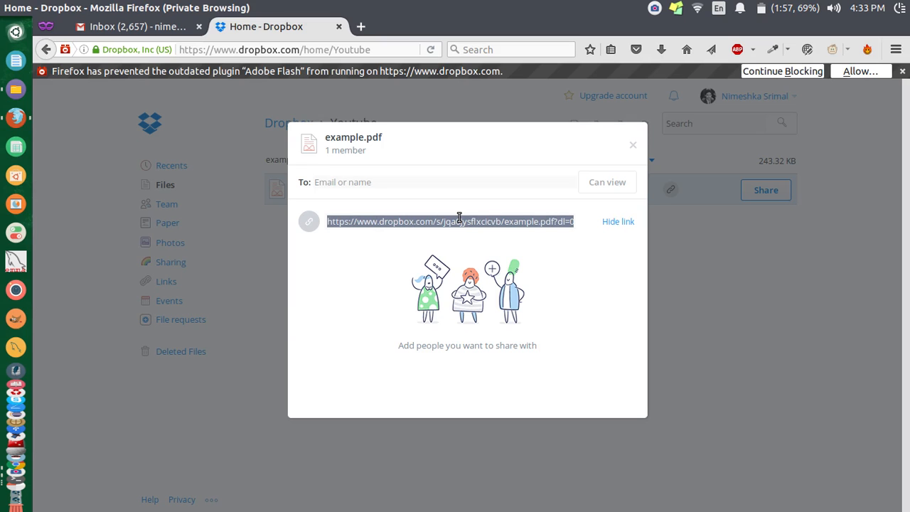
pyautogui.moveTo(903, 71)
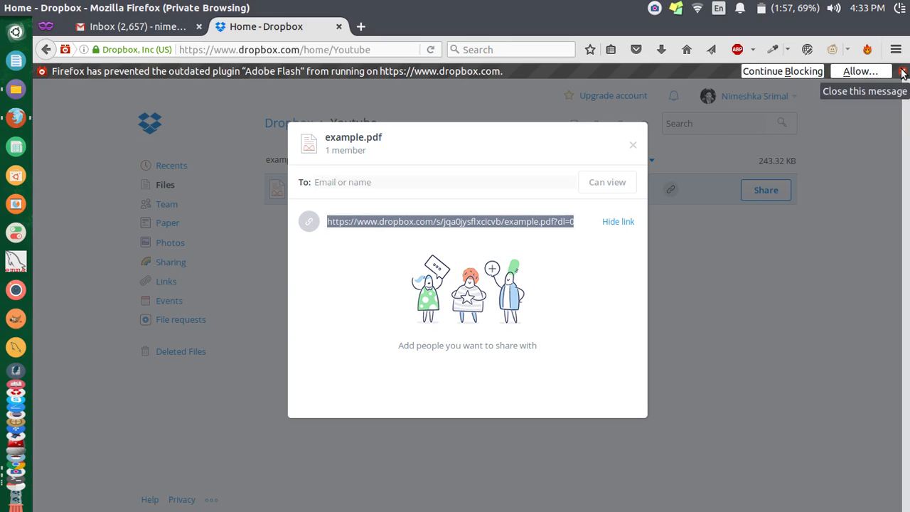
# Step: Dismiss the Firefox blocked-Flash notification and hide example.pdf's share link URL
pyautogui.click(903, 71)
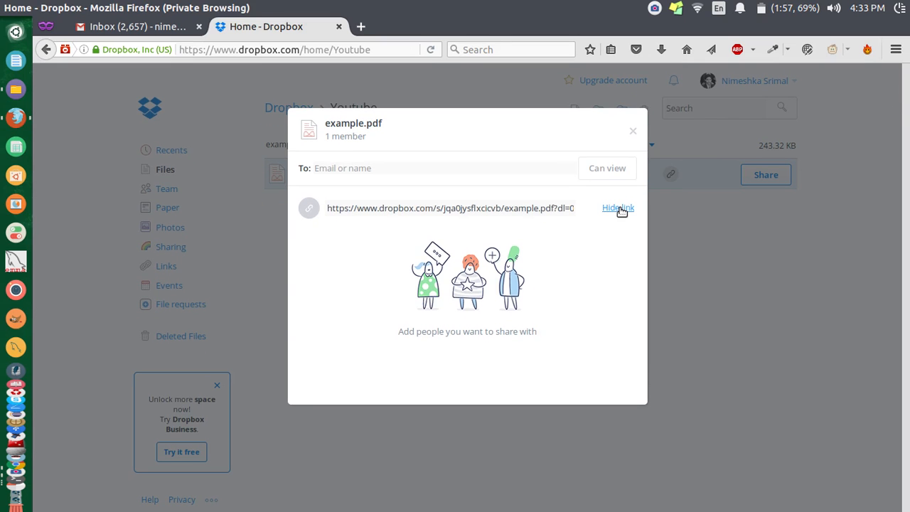
pyautogui.click(618, 207)
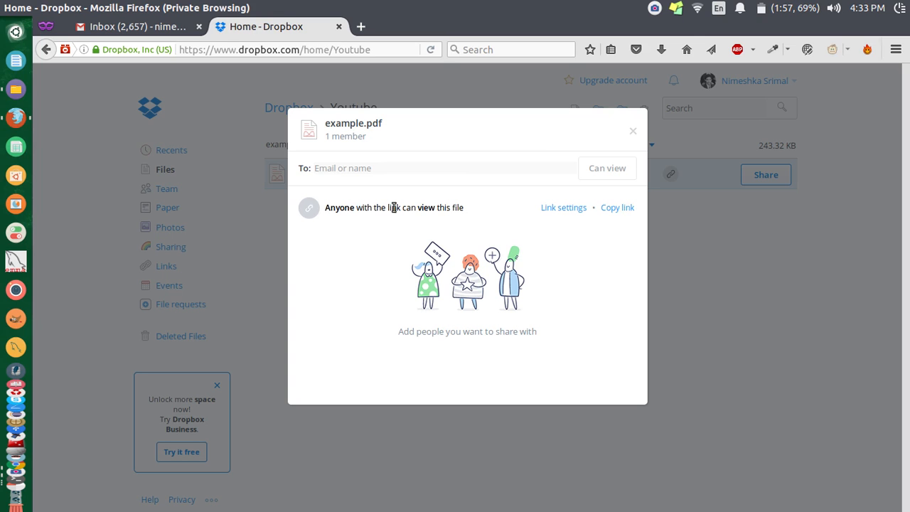
pyautogui.moveTo(563, 207)
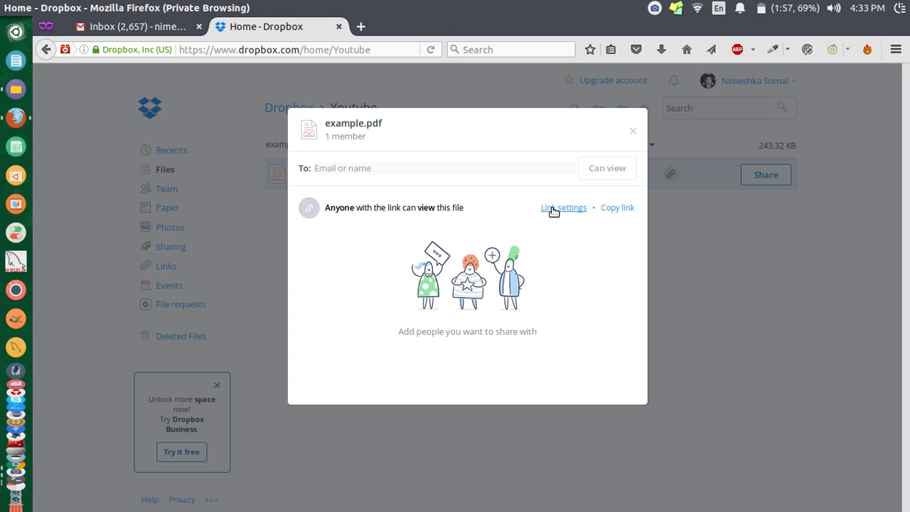
# Step: Delete example.pdf's share link via Link settings, confirm, and close the sharing dialog
pyautogui.click(563, 207)
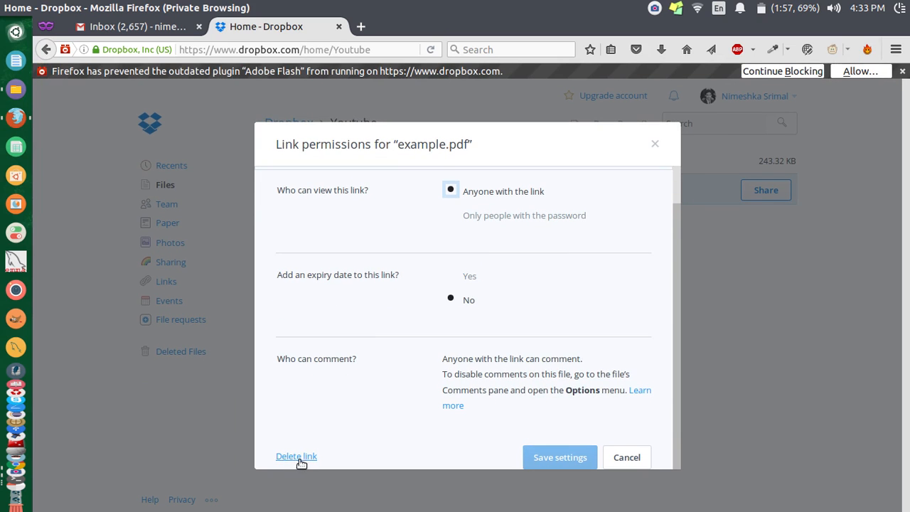
pyautogui.moveTo(286, 462)
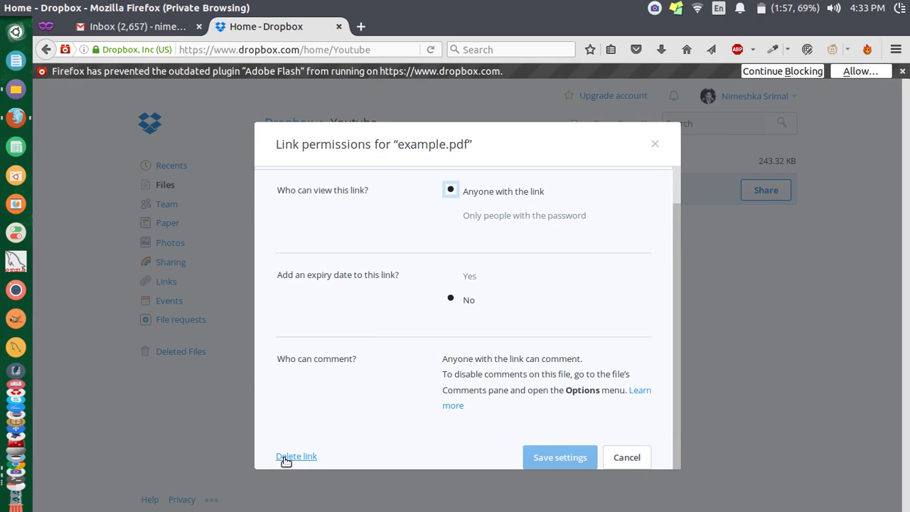
pyautogui.click(296, 455)
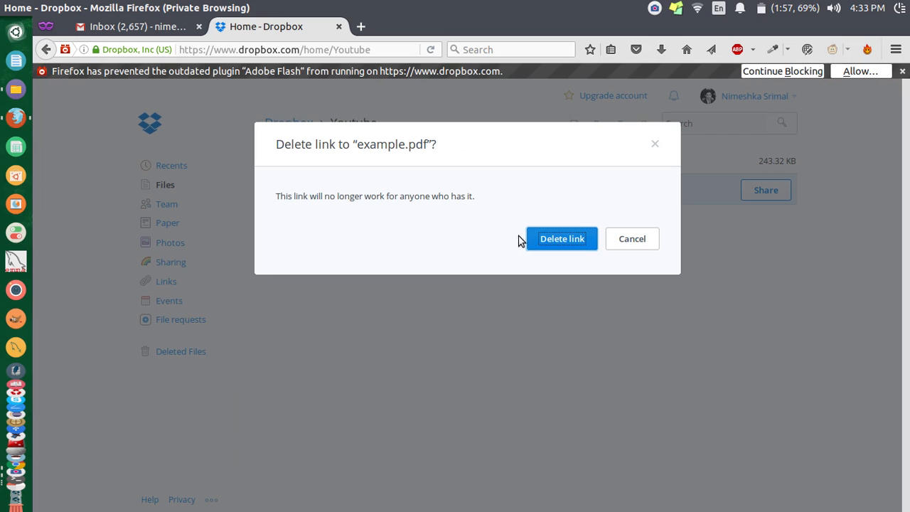
pyautogui.moveTo(356, 200)
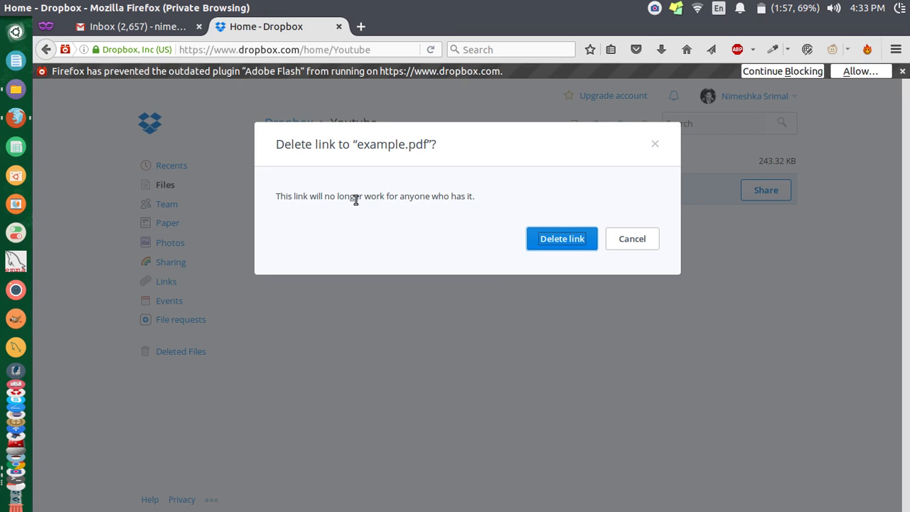
pyautogui.moveTo(446, 195)
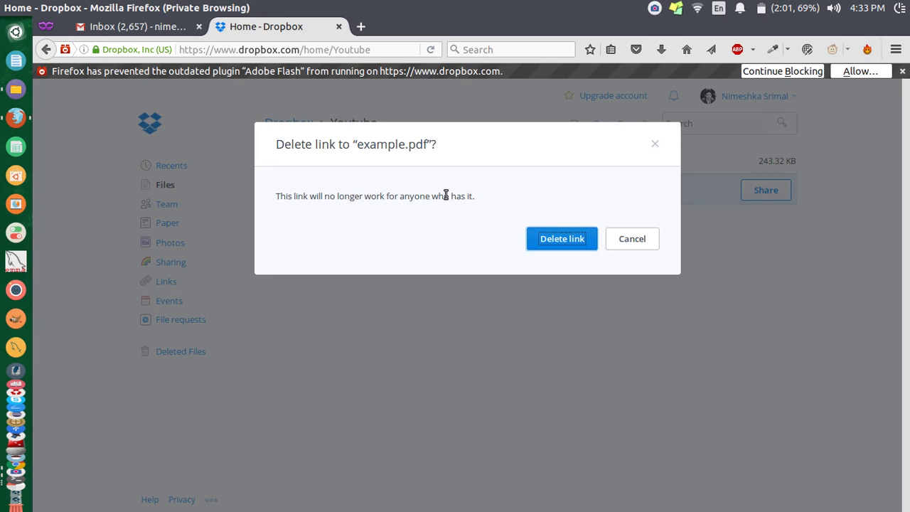
pyautogui.moveTo(562, 238)
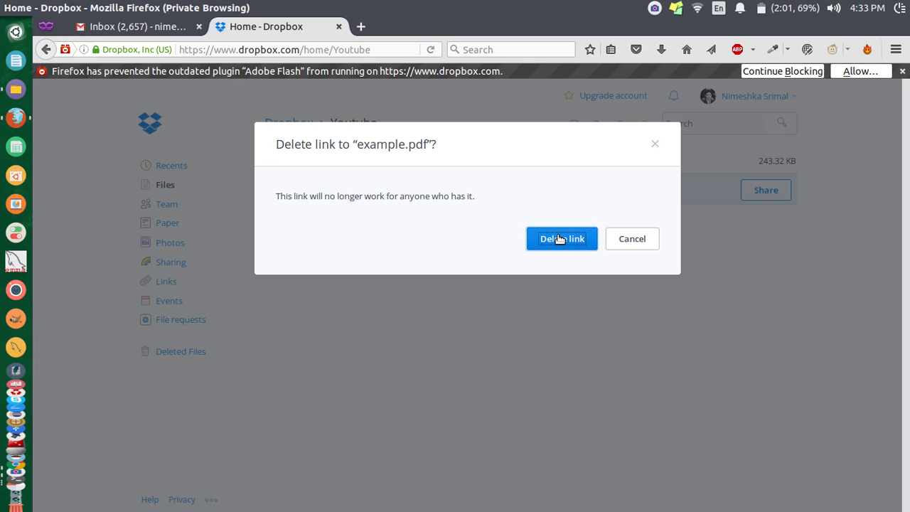
pyautogui.click(562, 239)
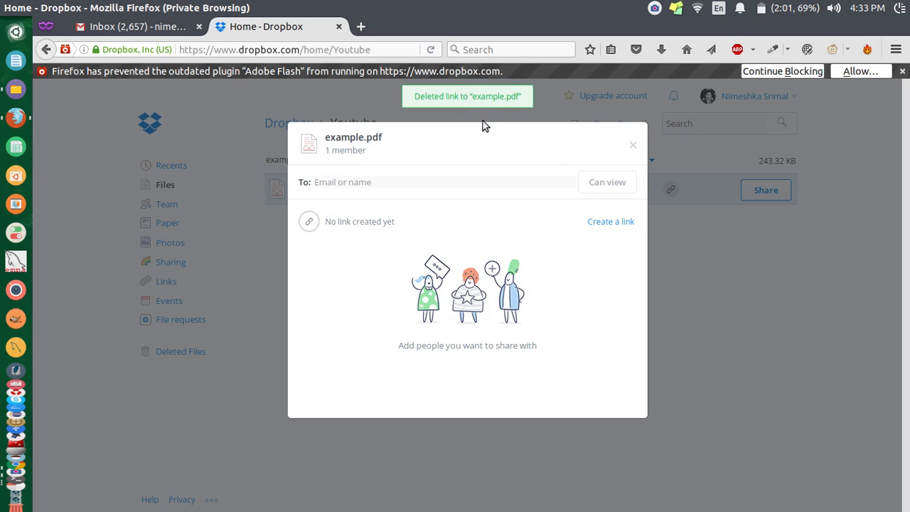
pyautogui.moveTo(488, 106)
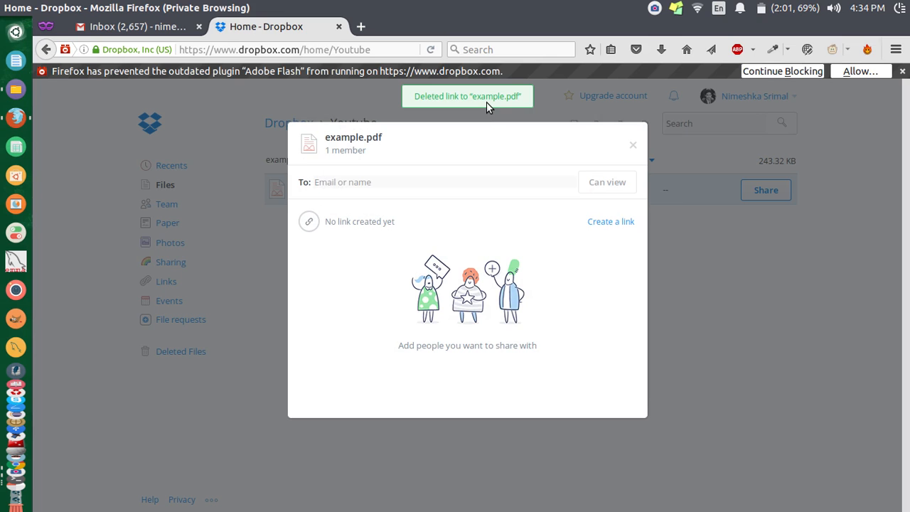
pyautogui.moveTo(632, 147)
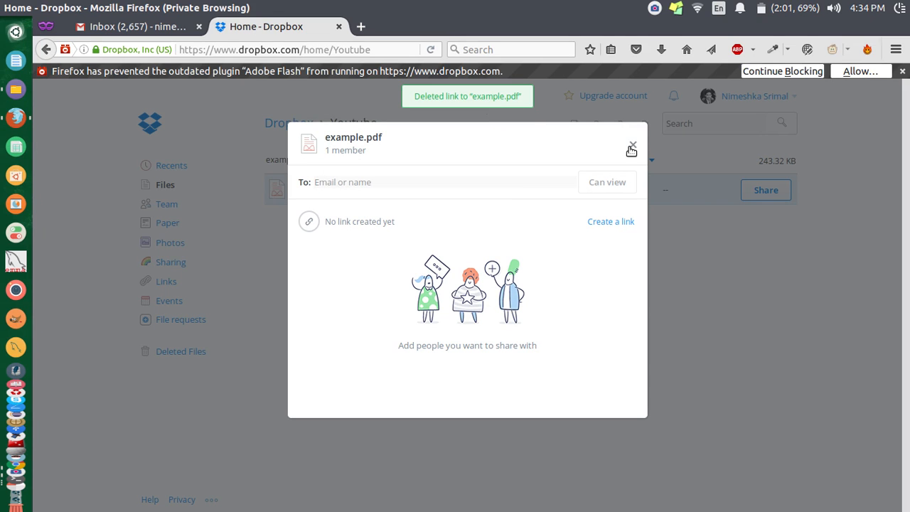
pyautogui.click(631, 145)
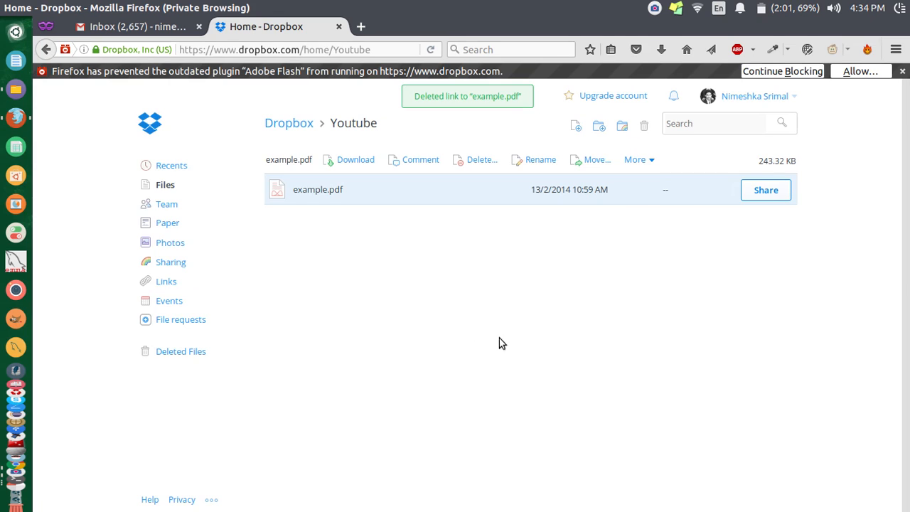